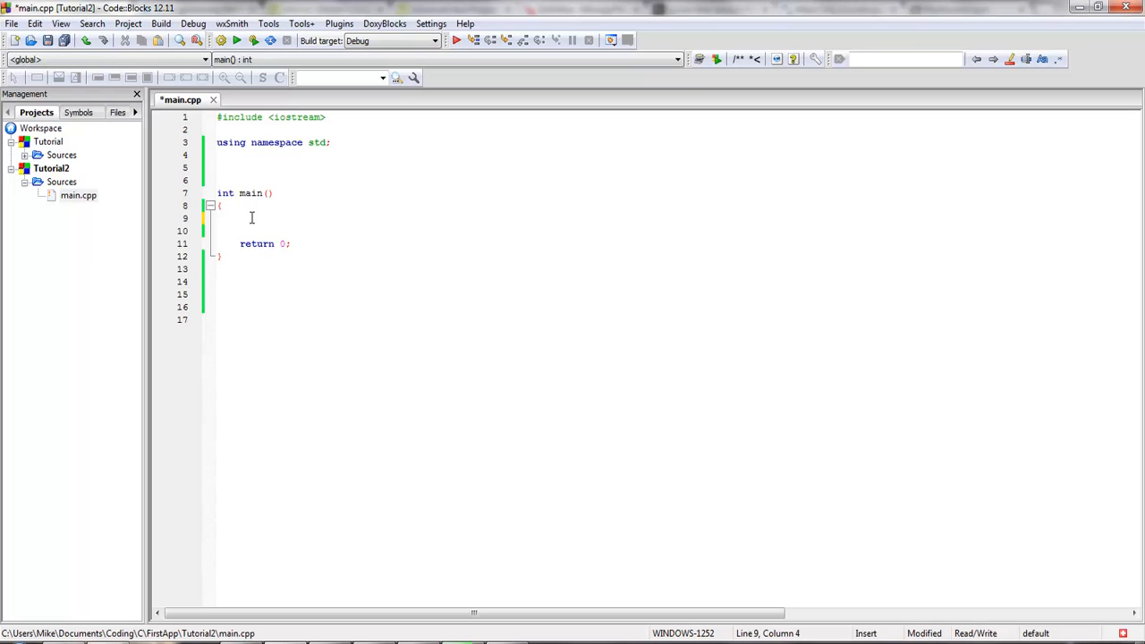
Declare int aValue = 4 and int bValue = 3 in main, then write cout << bValue.
text(int)
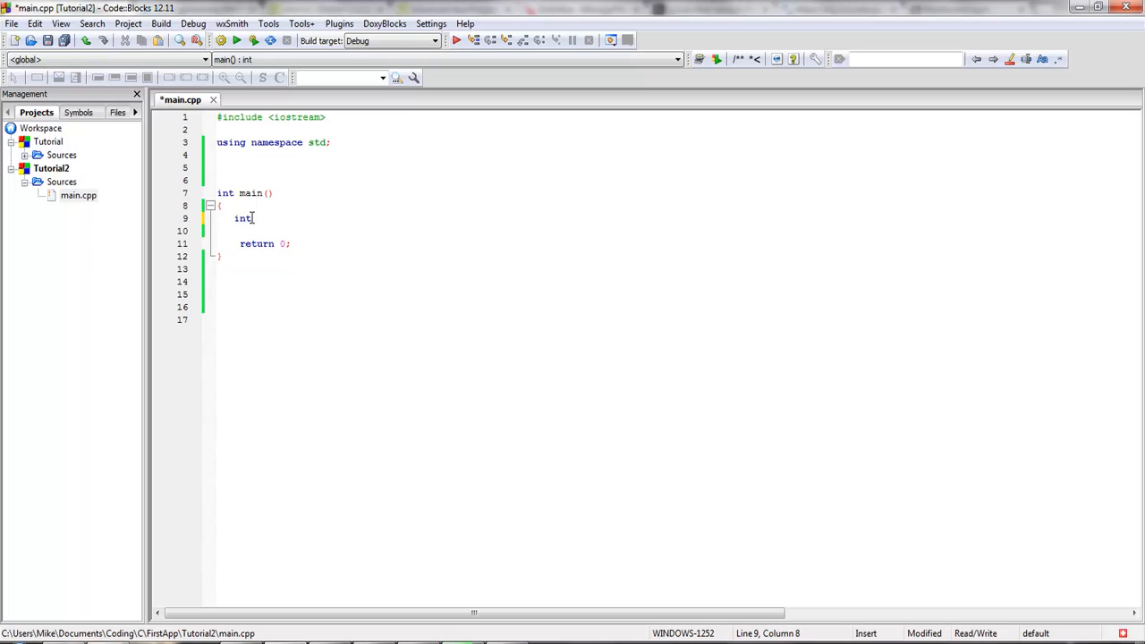
text(aValue)
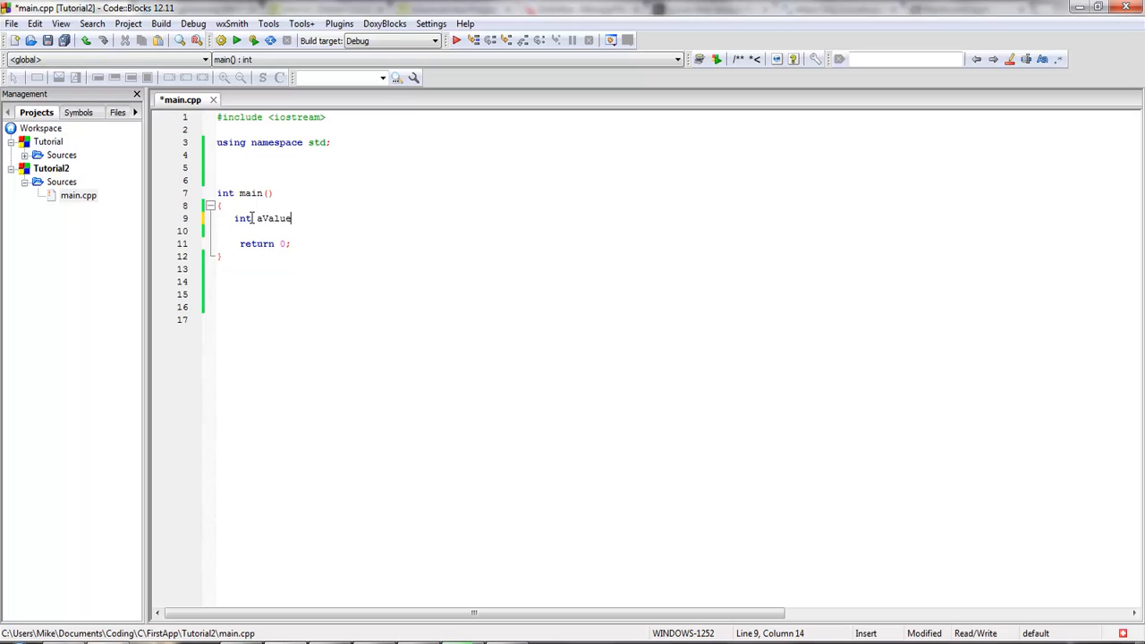
text(= 4)
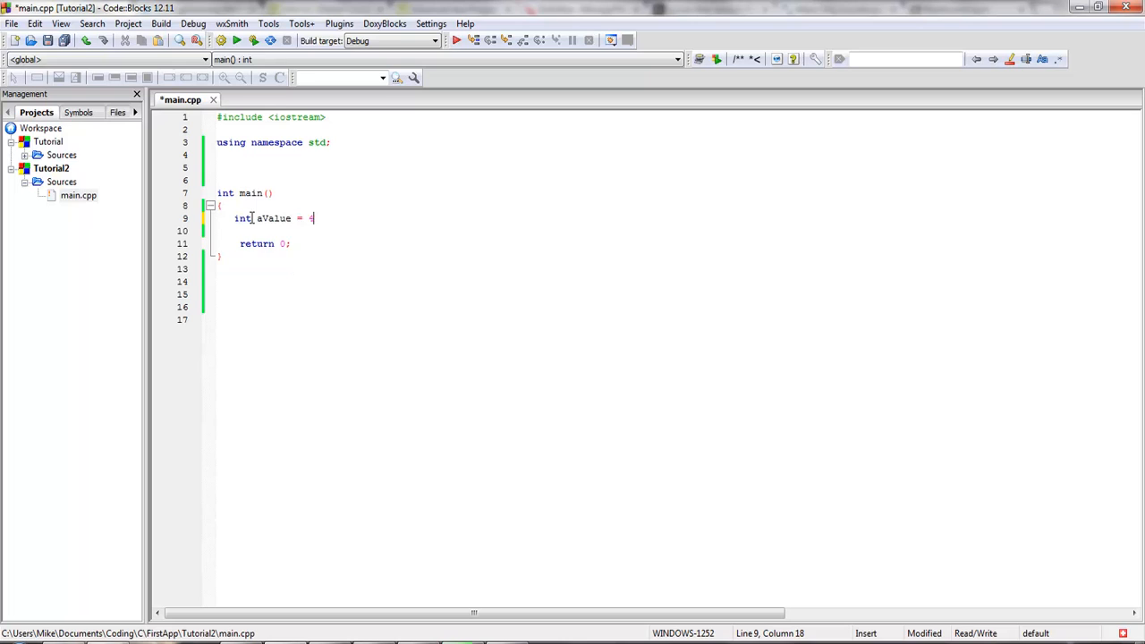
text(;)
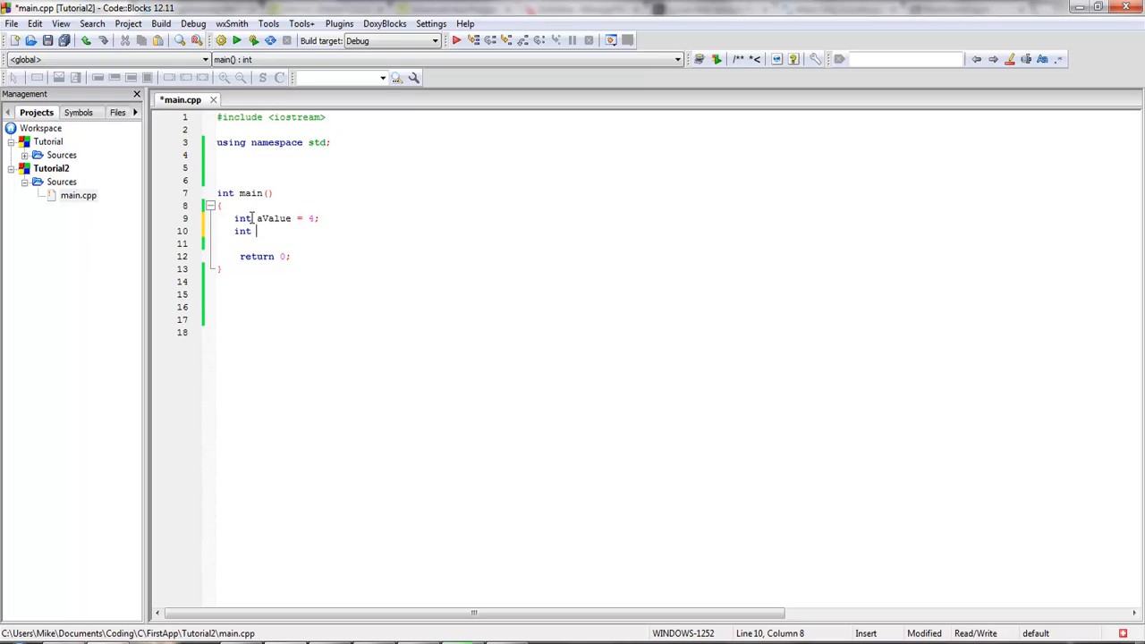
text(bValue =)
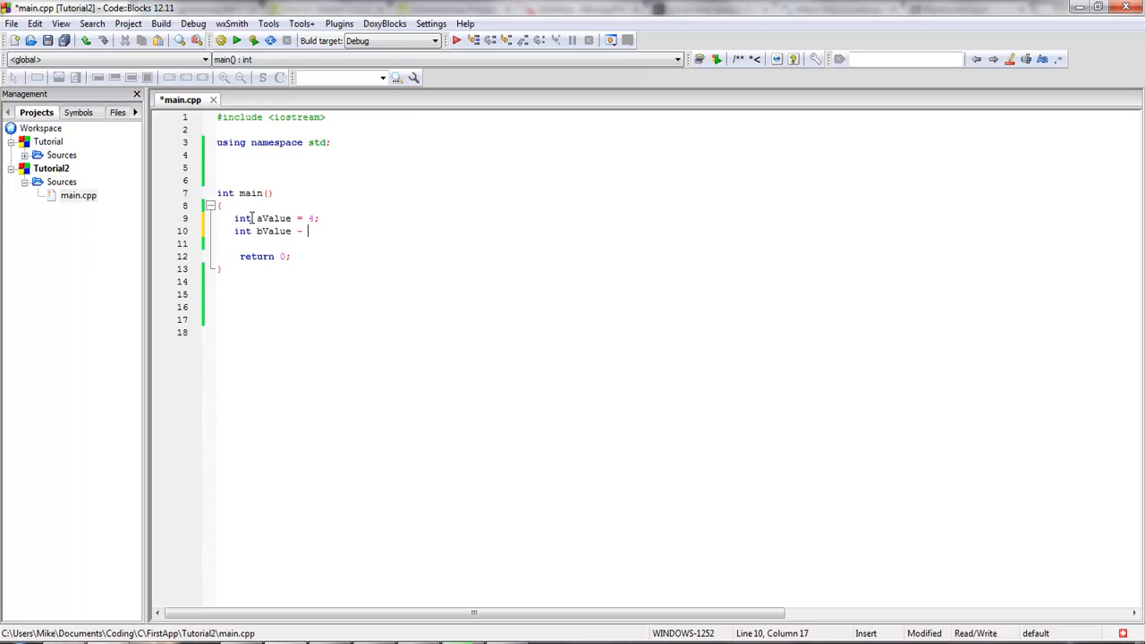
text(3;)
text(cout <<)
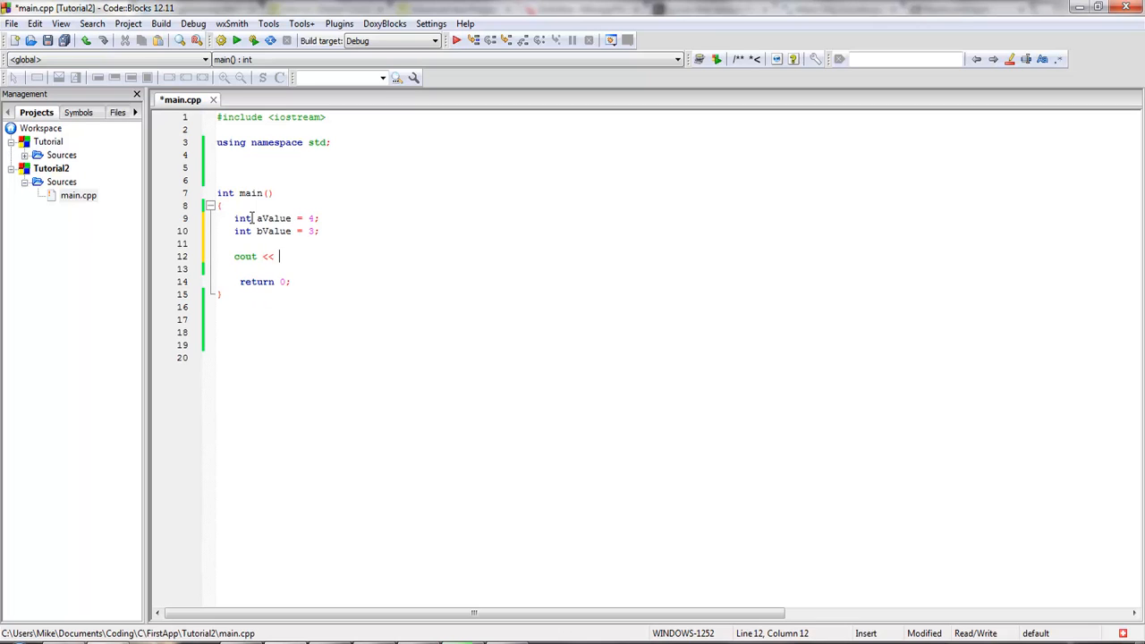
text(bValue;)
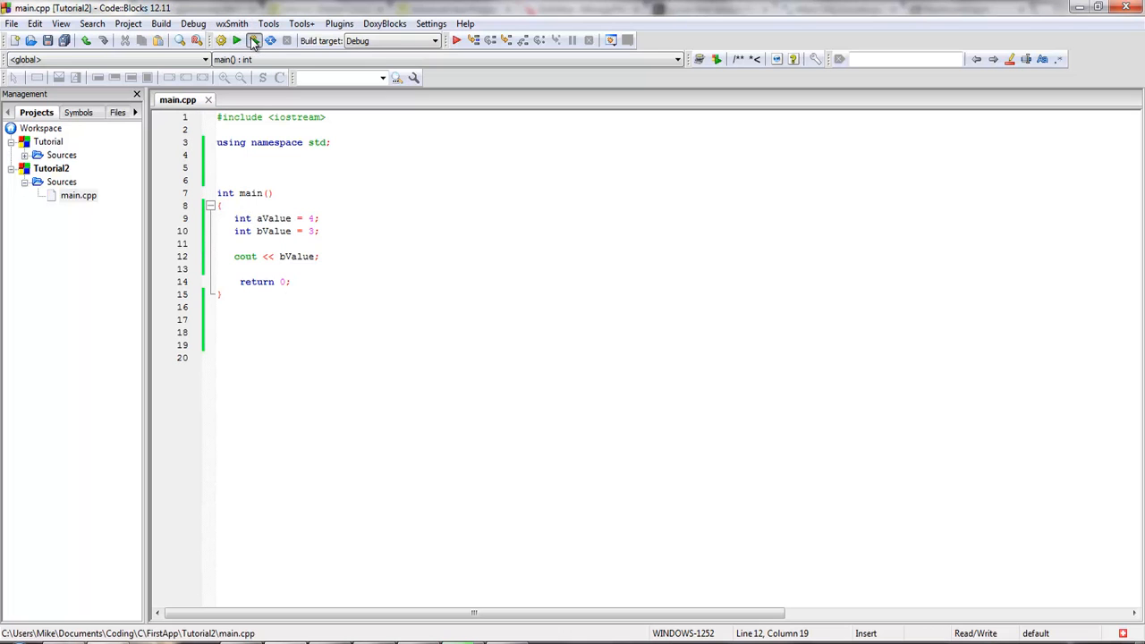
Insert the line 'bValue = 2;' on a new line above the cout statement.
click(237, 40)
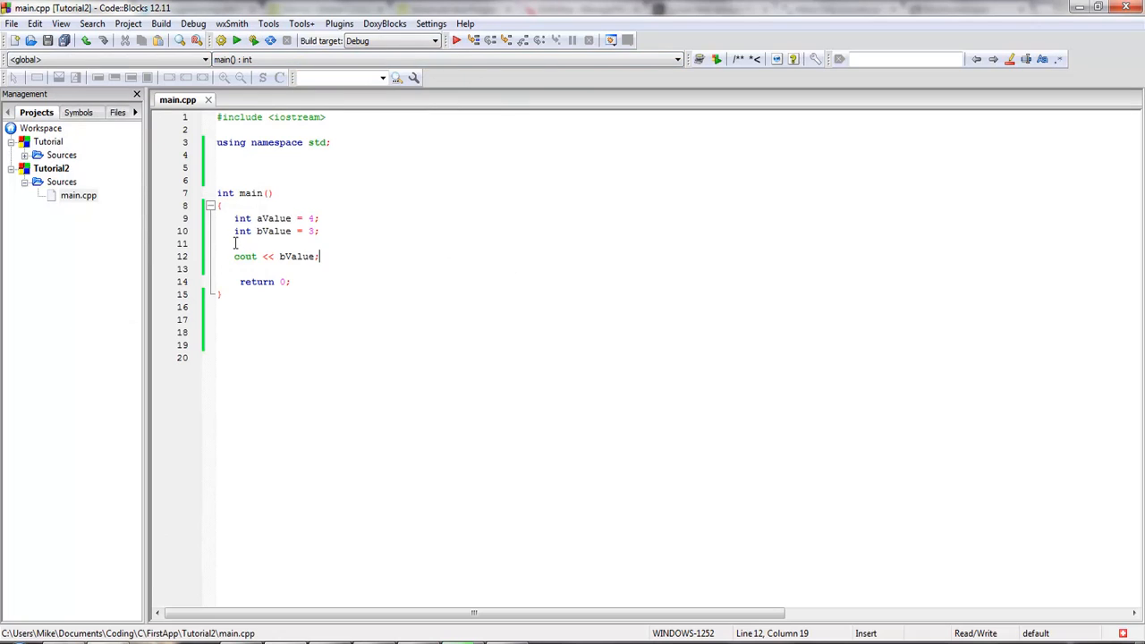
key(Enter)
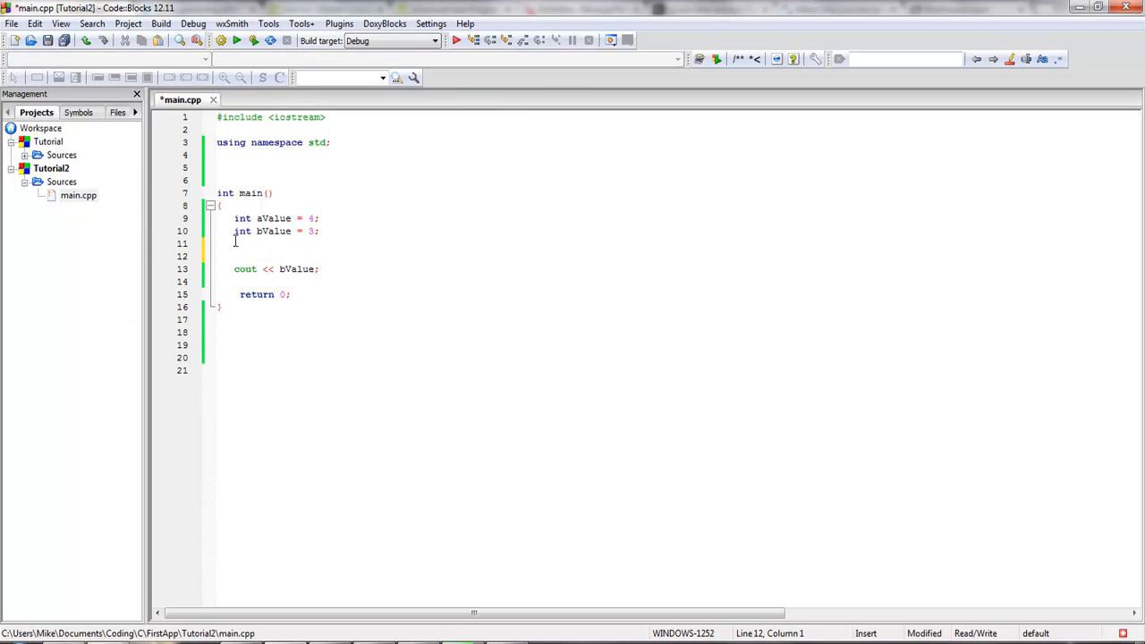
text(b)
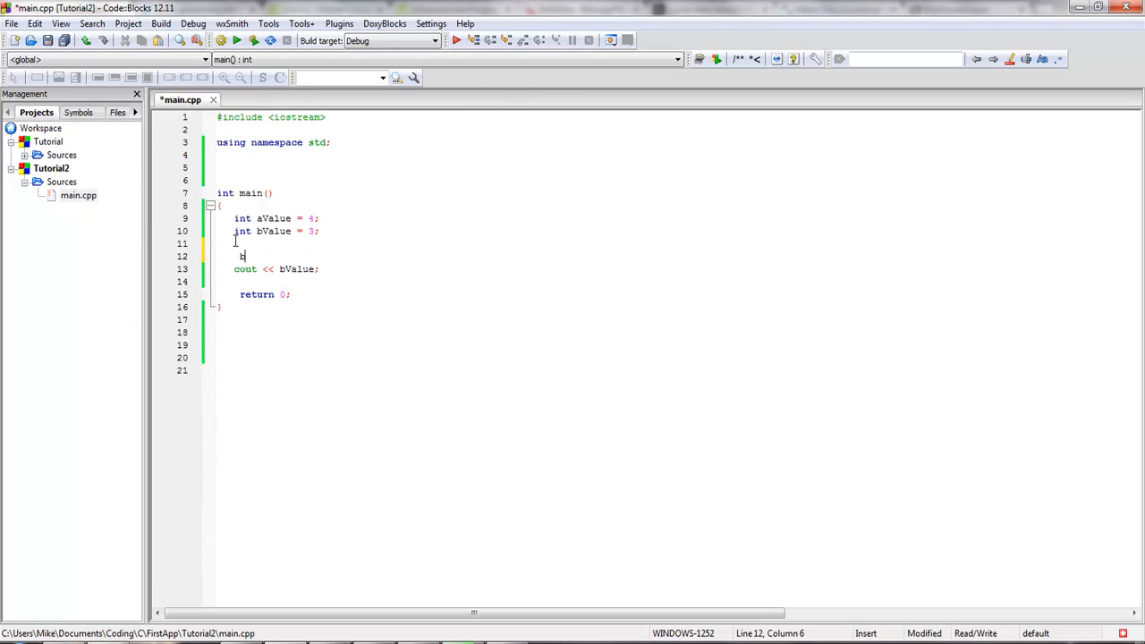
text(Value = 2)
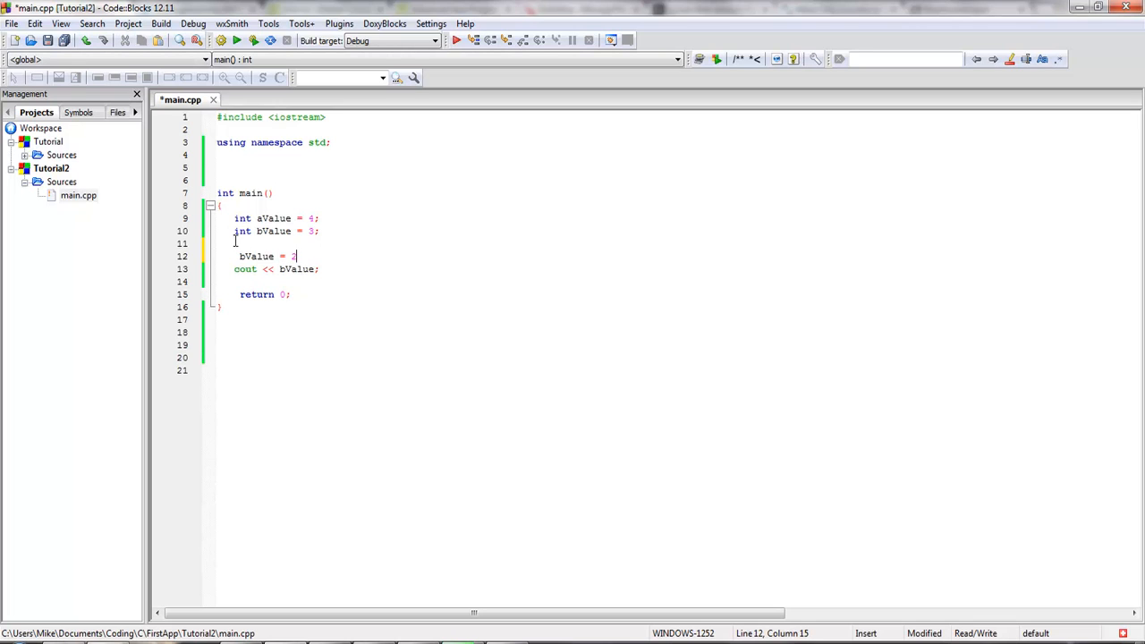
text(;)
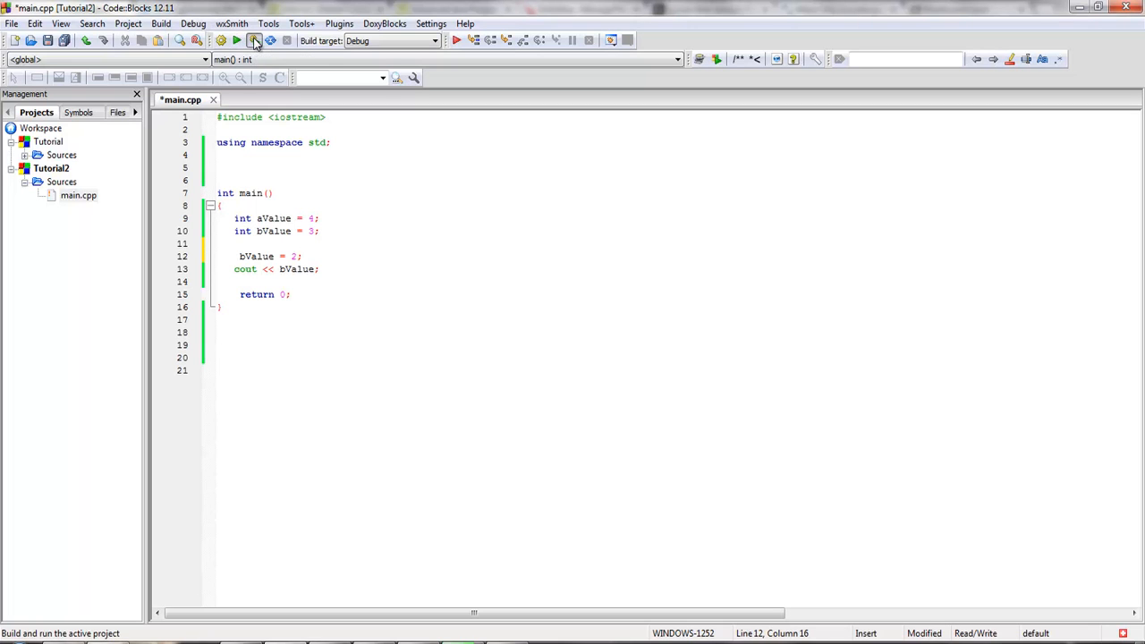
Build and run the program, then close its output console.
click(254, 39)
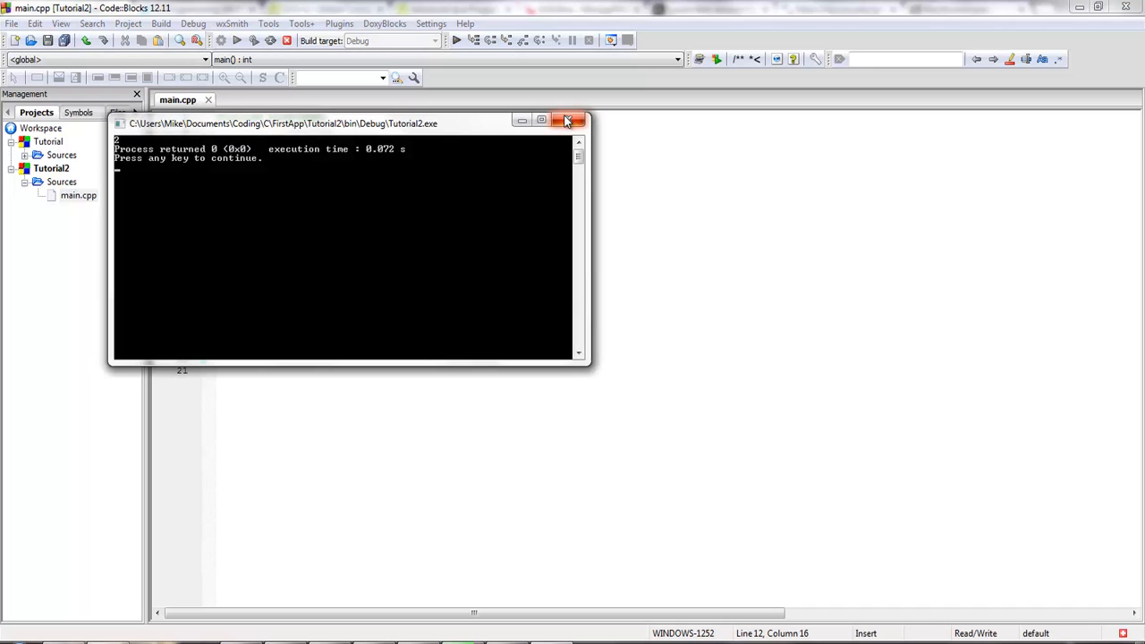
click(568, 120)
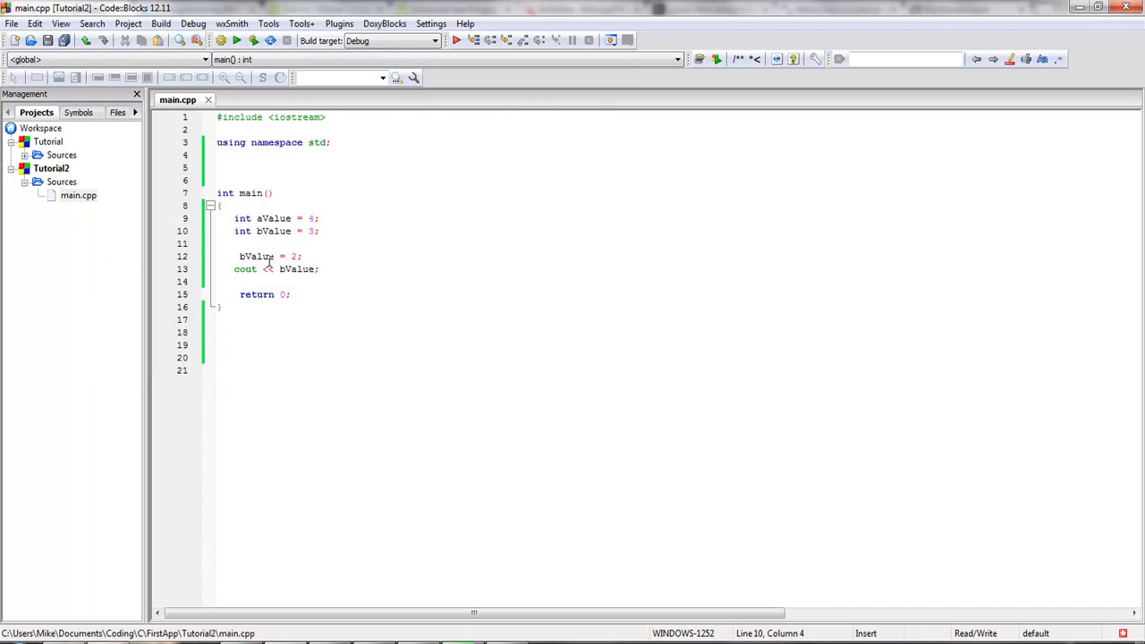
Make both aValue and bValue declarations const int.
text(const)
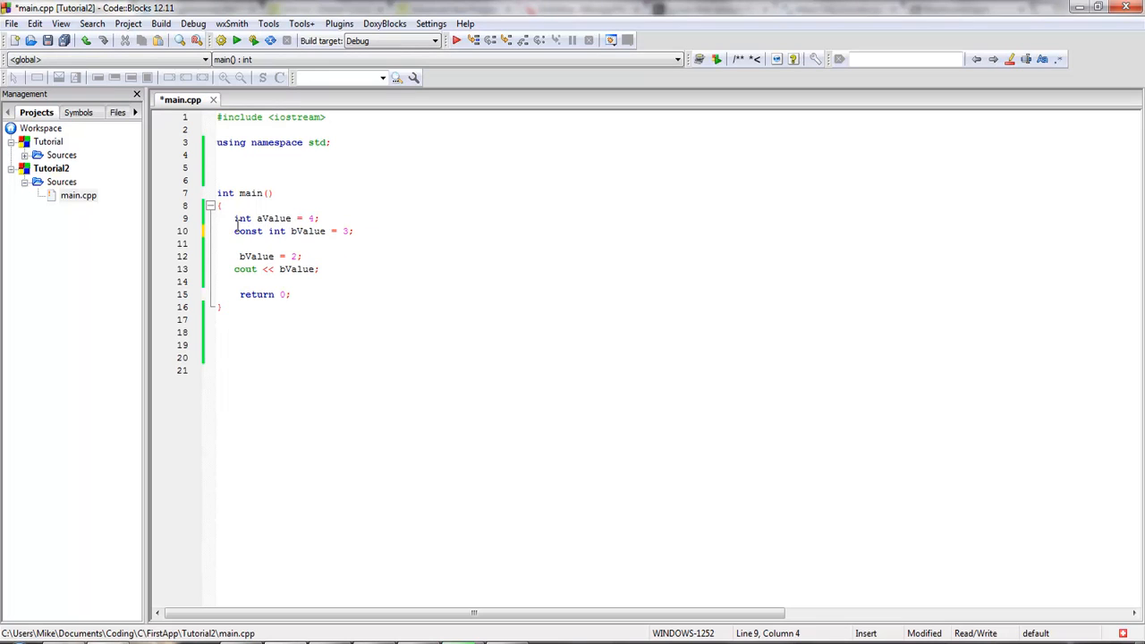
text(const)
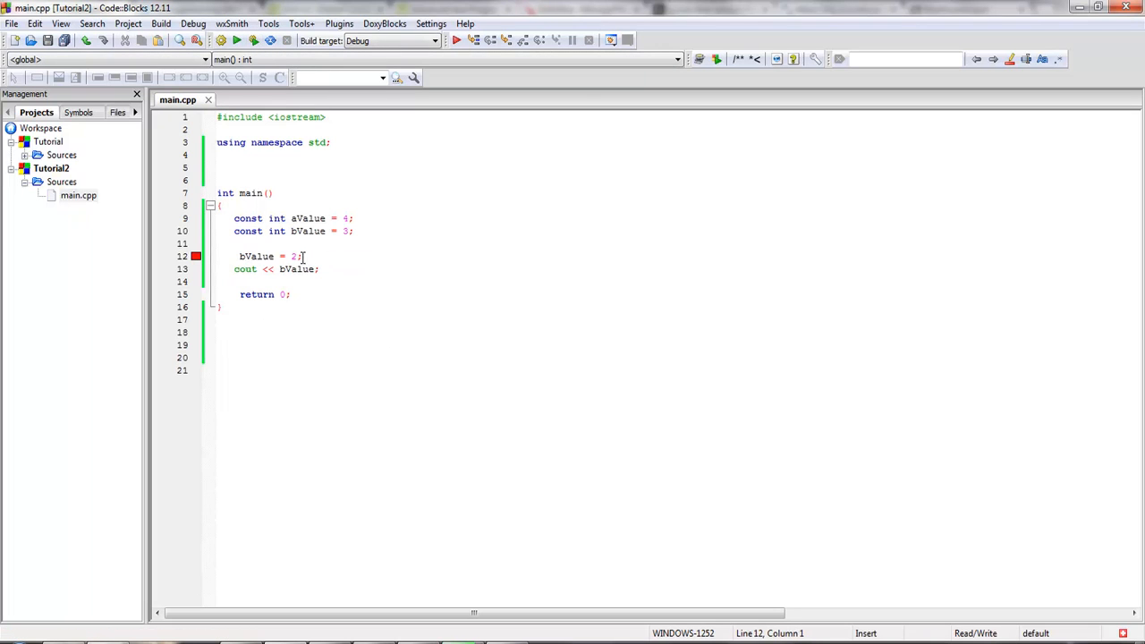
Select and remove the 'bValue = 2;' reassignment line.
click(301, 258)
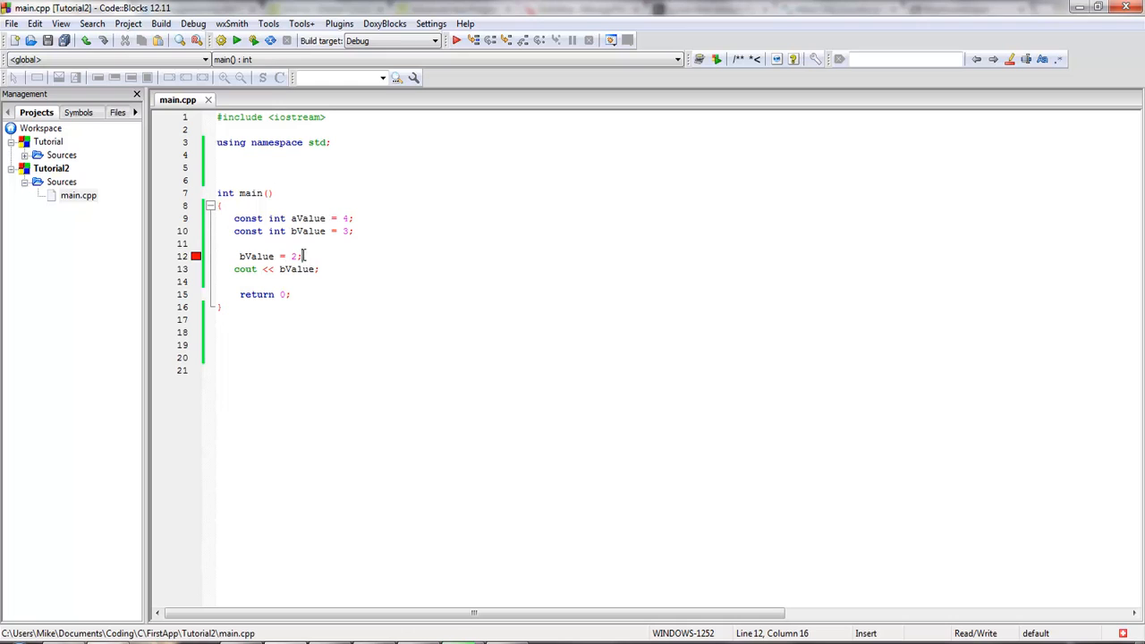
drag(302, 256, 234, 256)
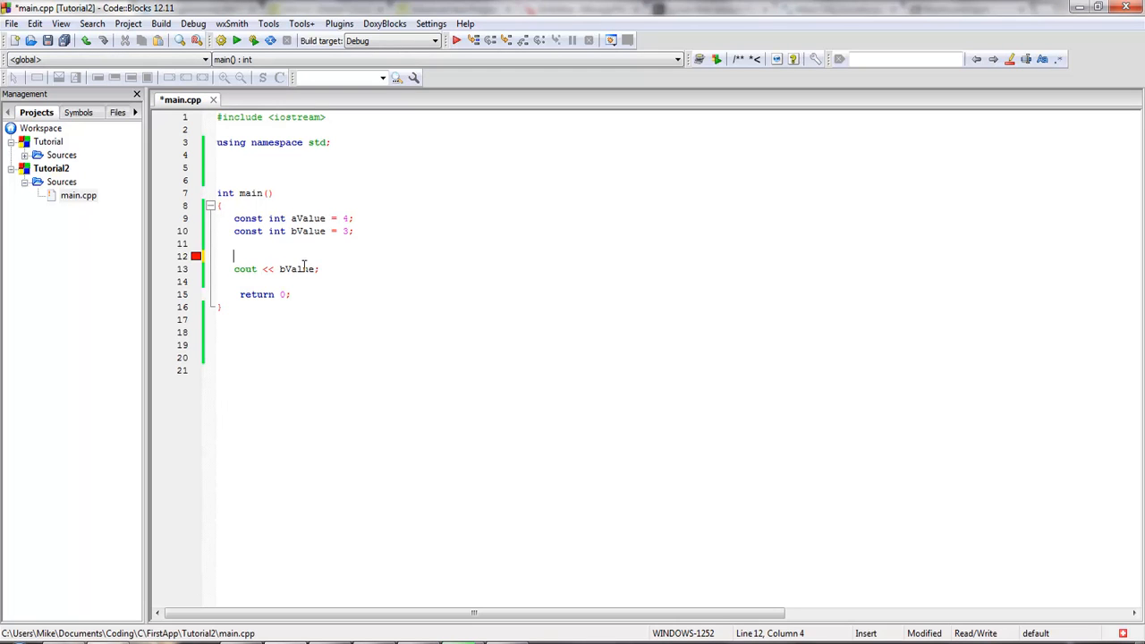
mouse_move(341, 218)
text(const f)
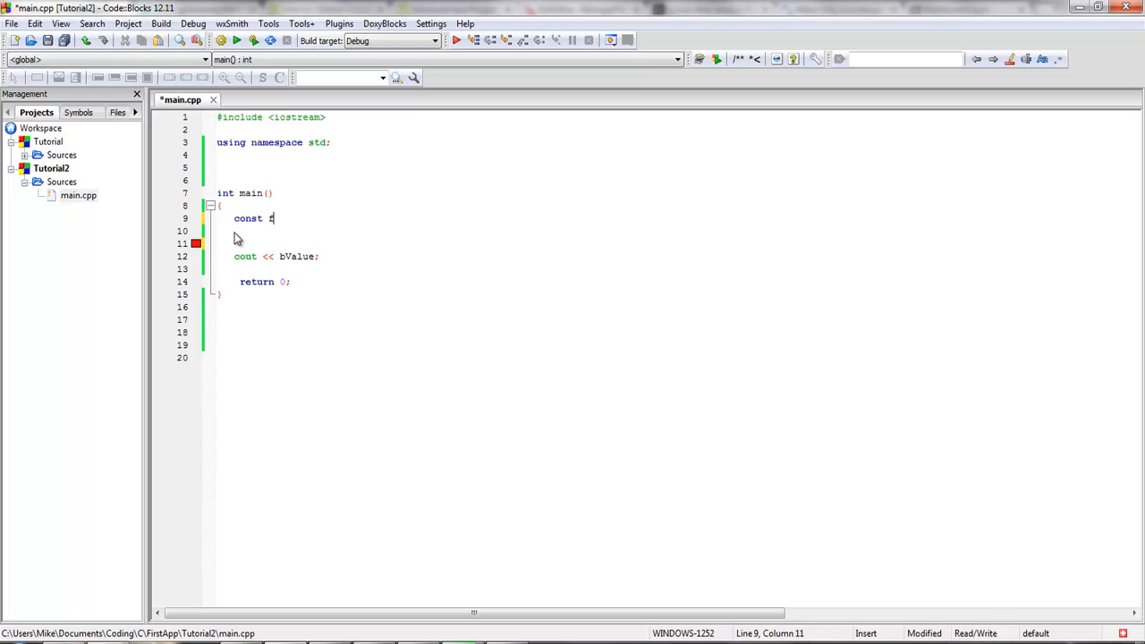
Declare const float pi = 22/7 and change the cout line to print pi.
text(loat pi)
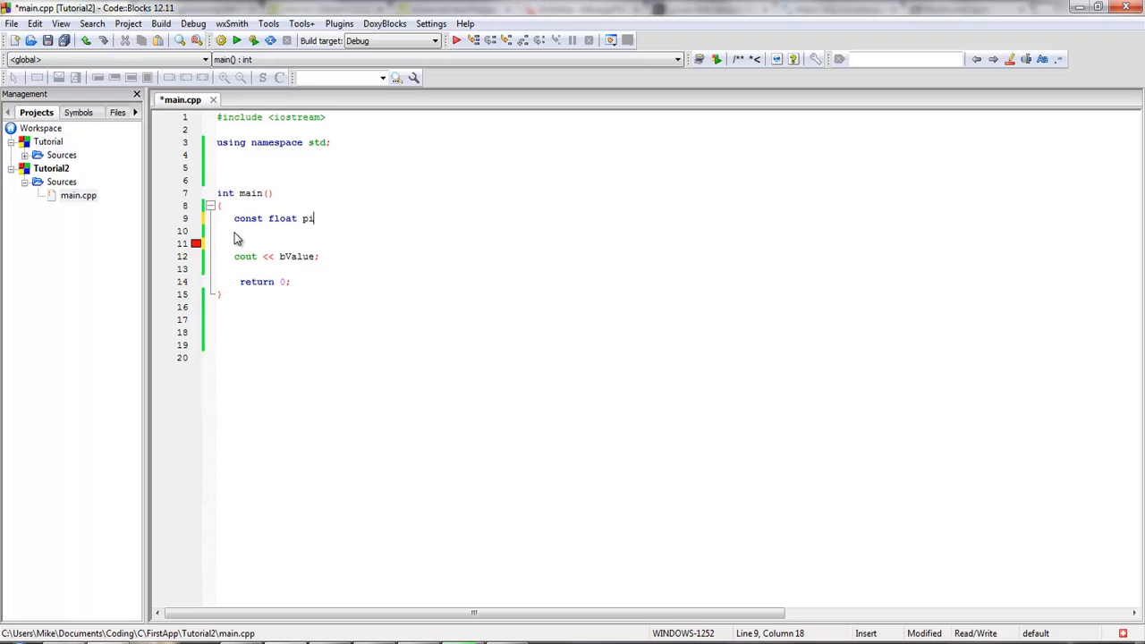
text(= 22/)
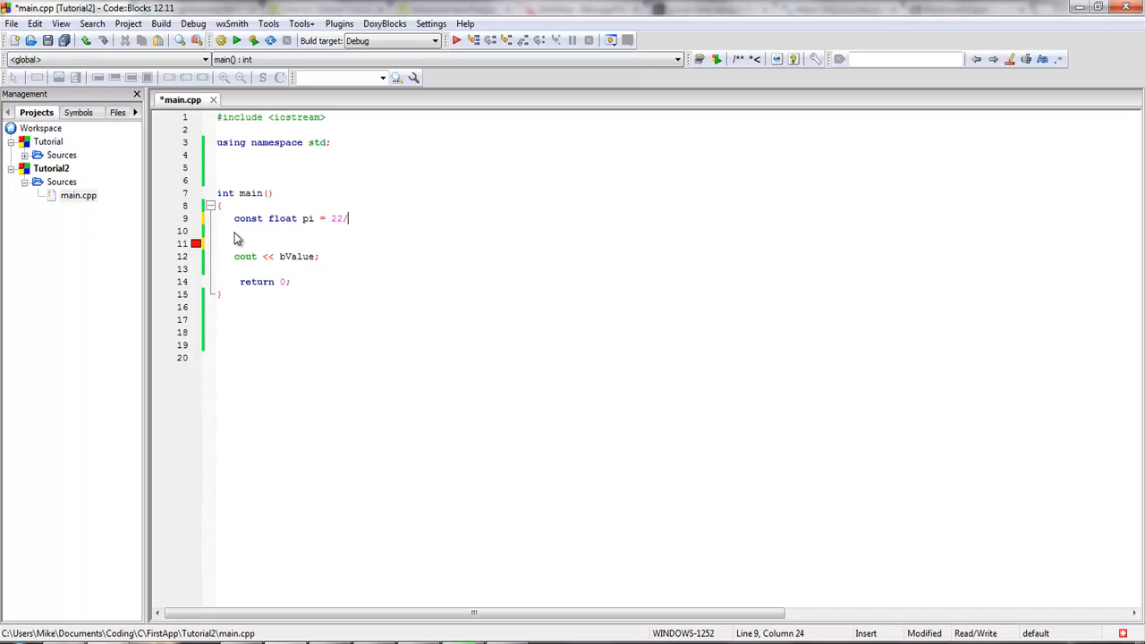
text(7;)
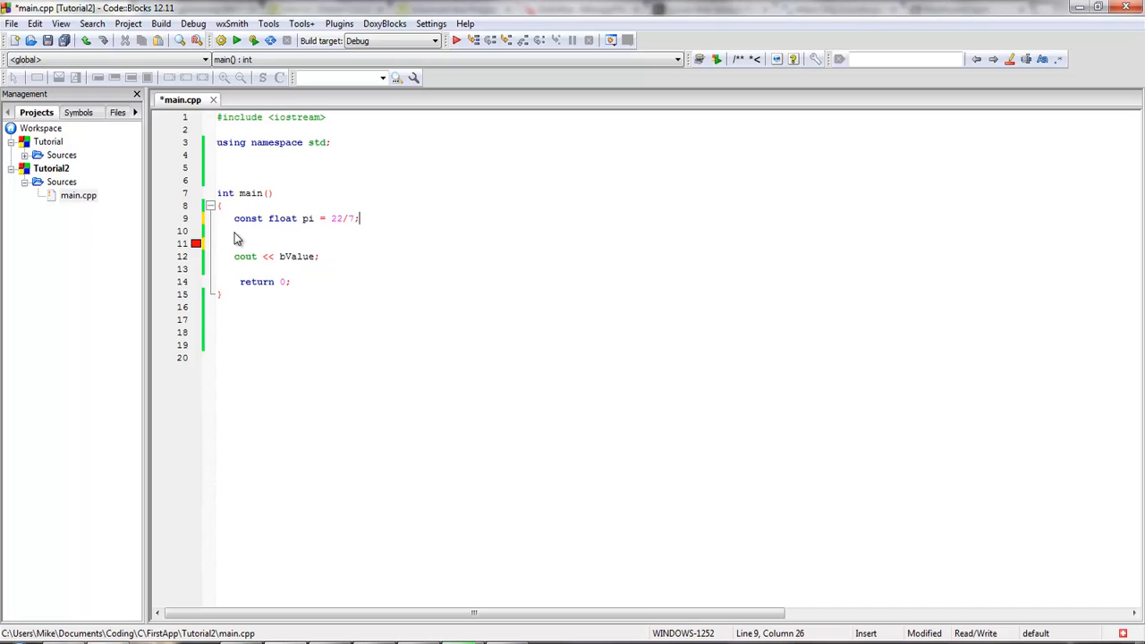
double_click(293, 258)
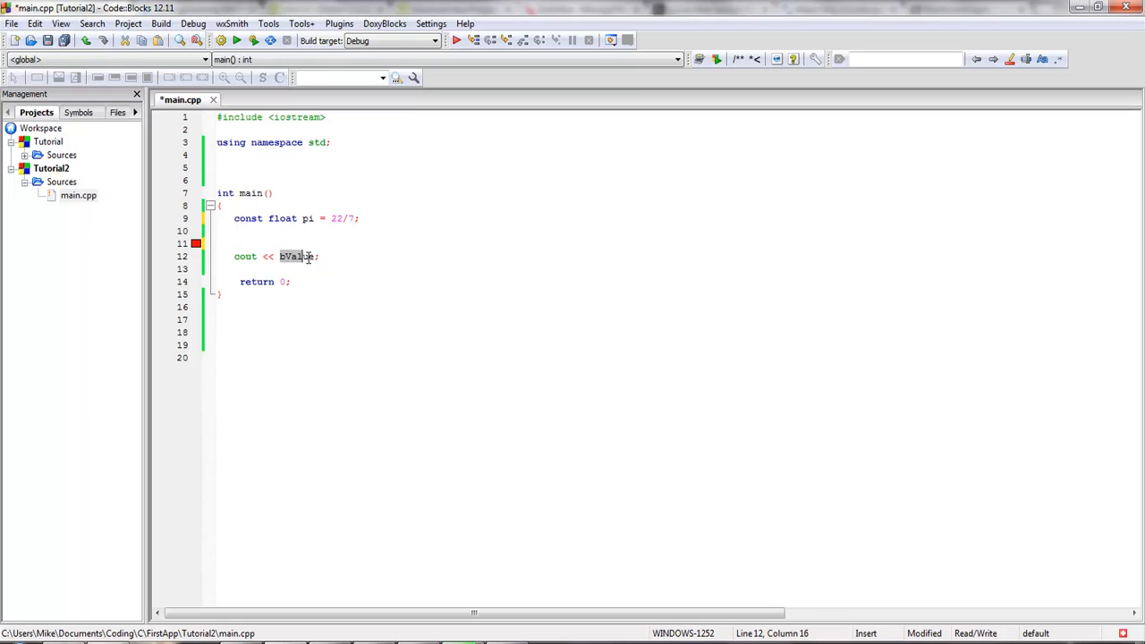
text(pi)
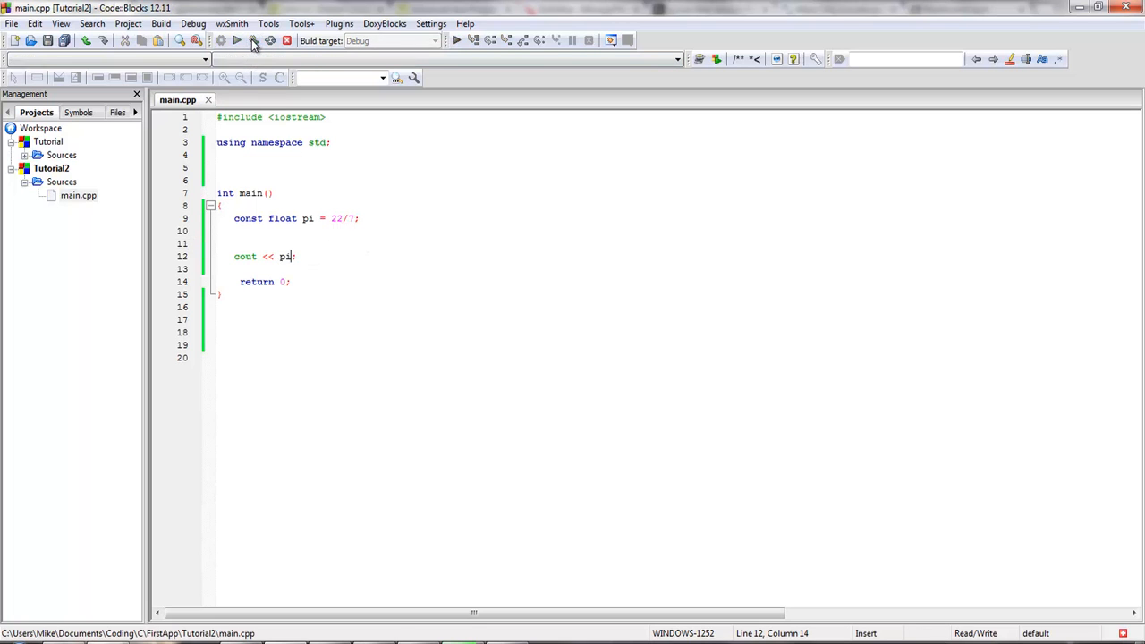
click(237, 39)
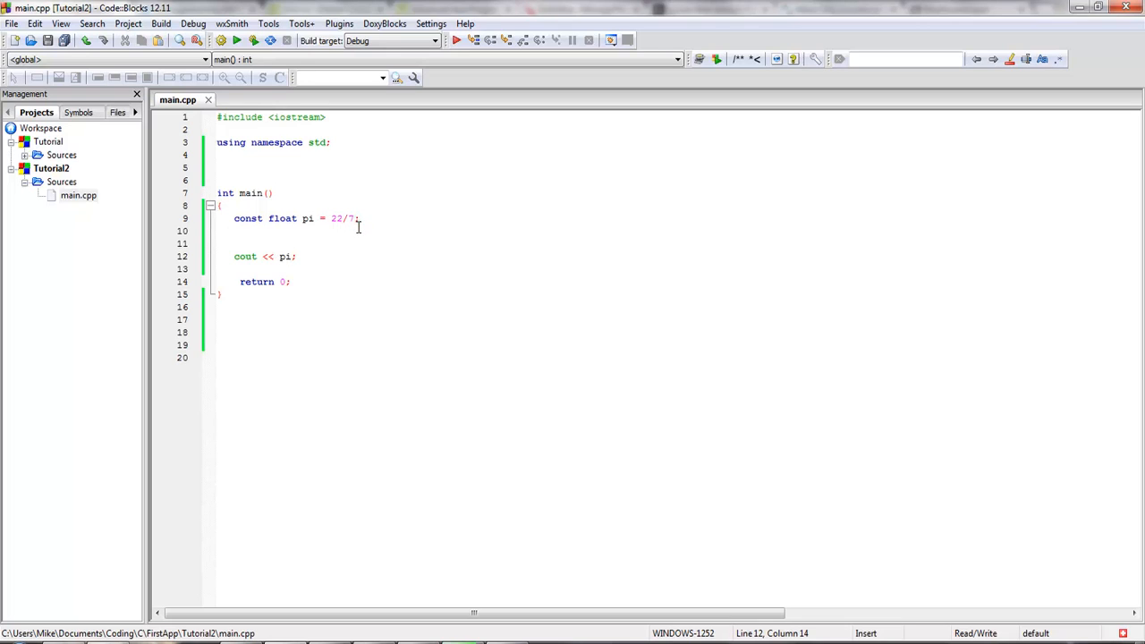
mouse_move(336, 218)
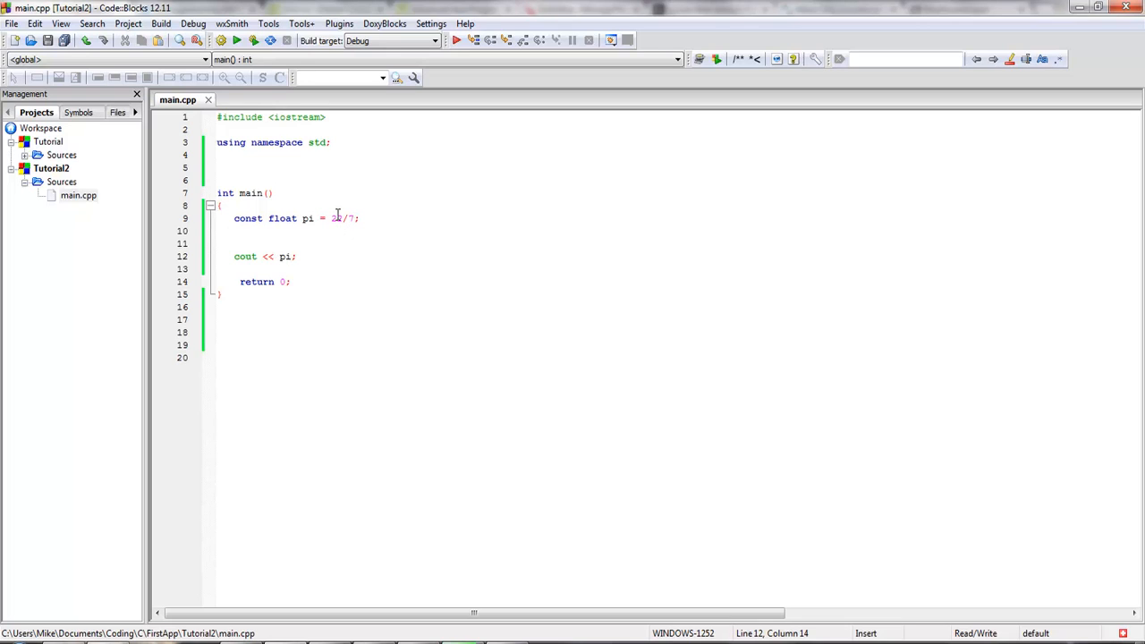
mouse_move(338, 215)
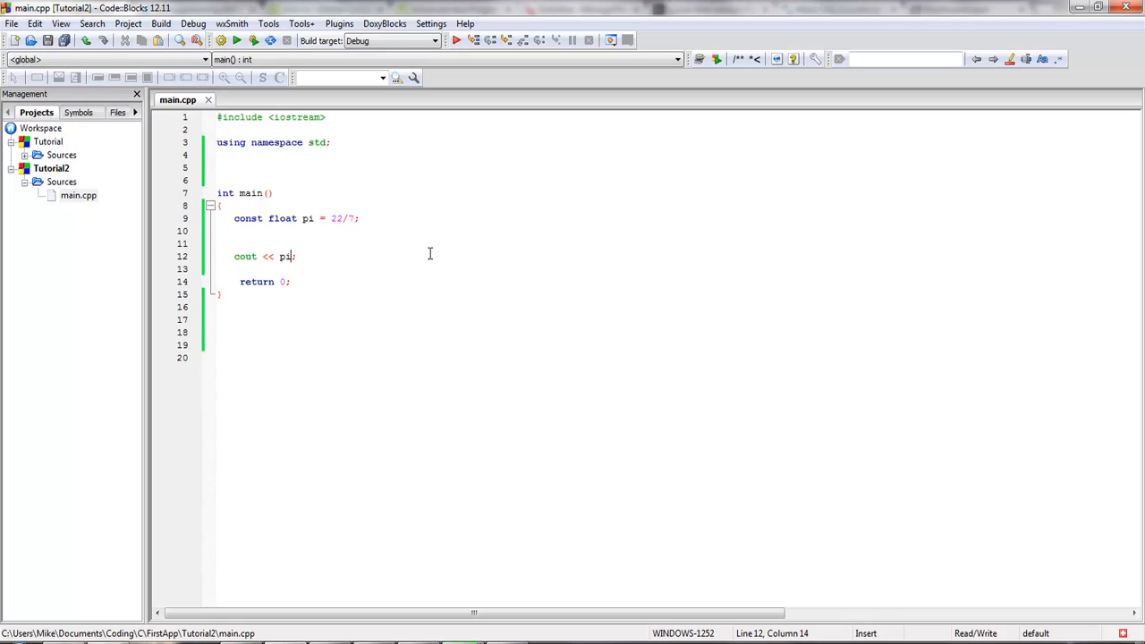
mouse_move(337, 229)
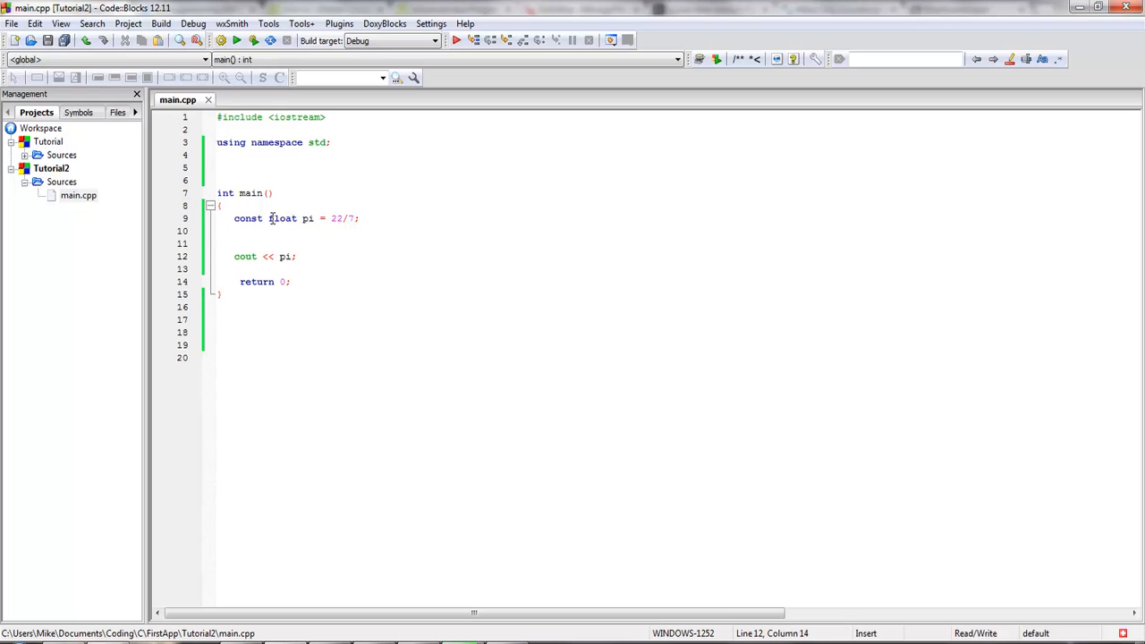
mouse_move(343, 239)
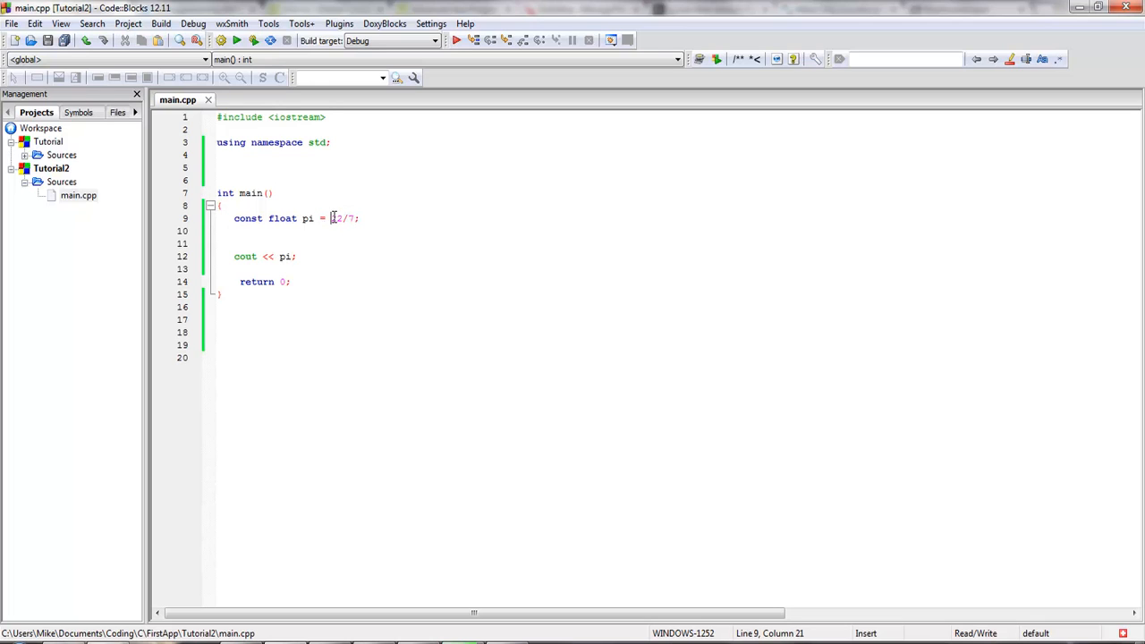
Add a (float) cast before 22 so pi's initialiser reads (float) 22/7.
text(float))
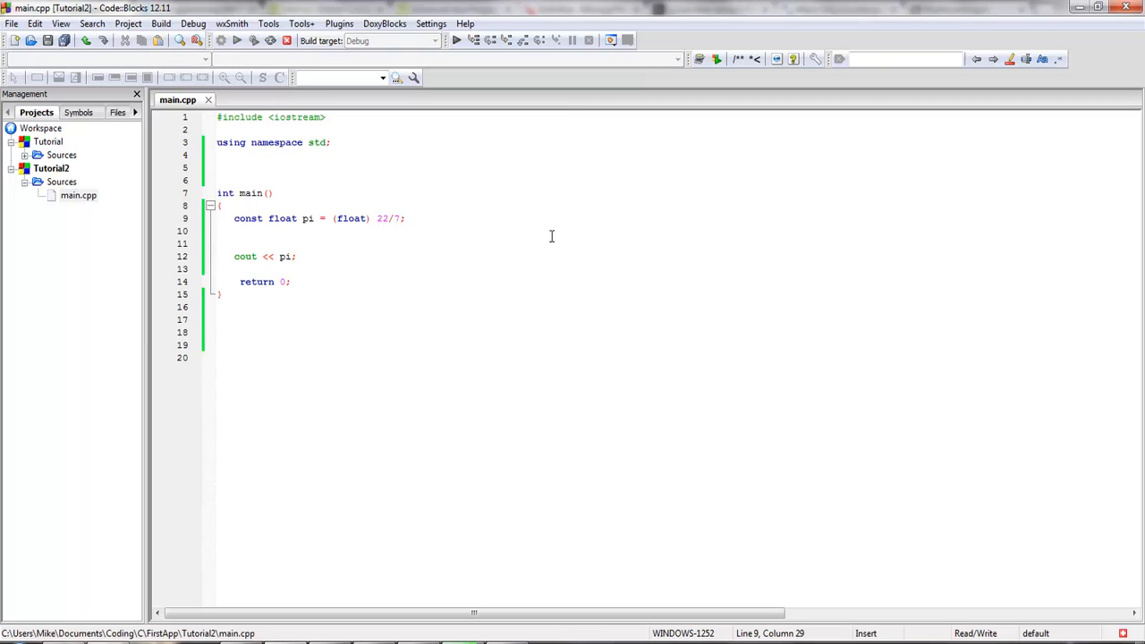
click(220, 40)
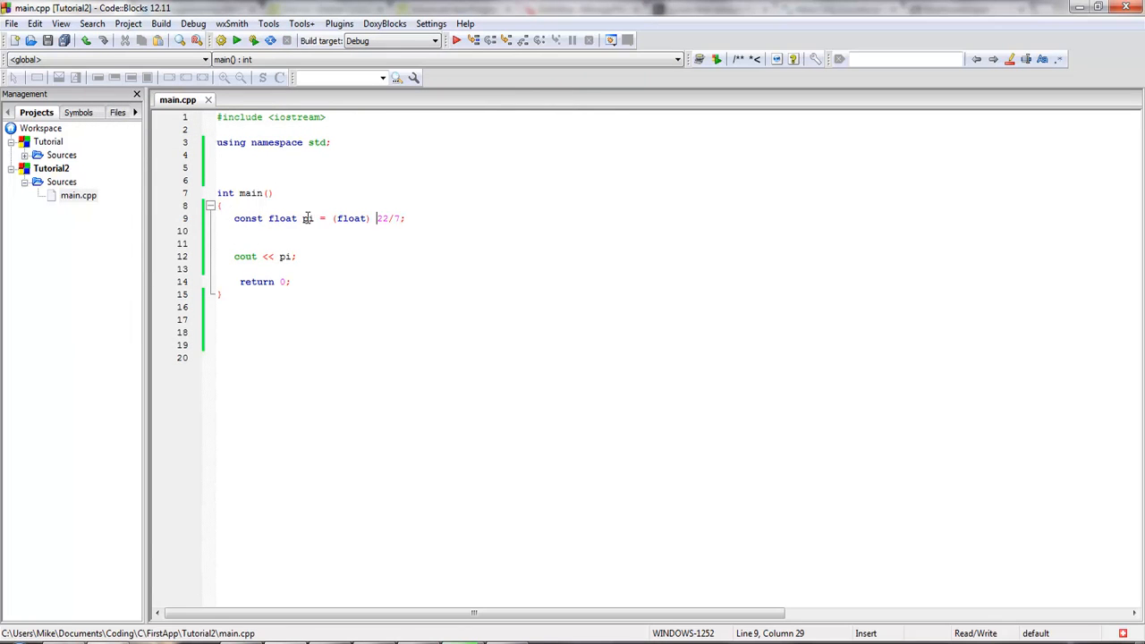
mouse_move(330, 231)
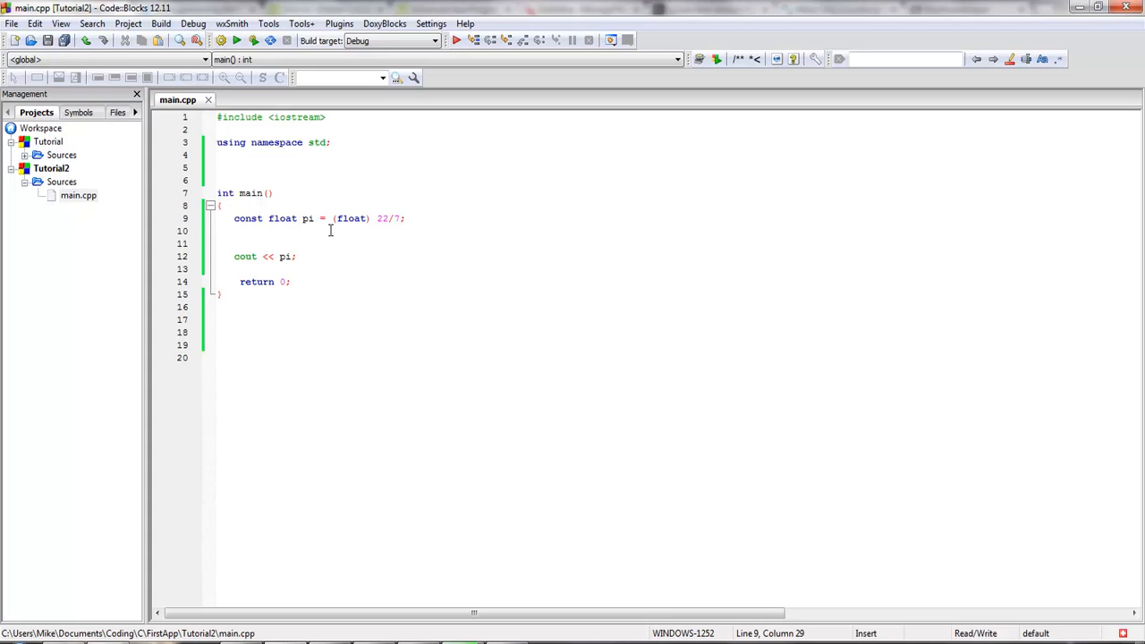